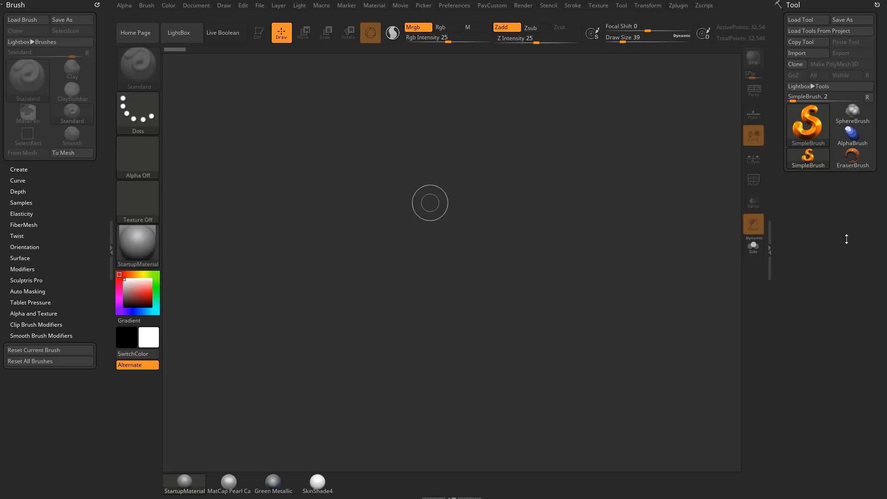
{"action": "mouse_move", "coordinate": [536, 255]}
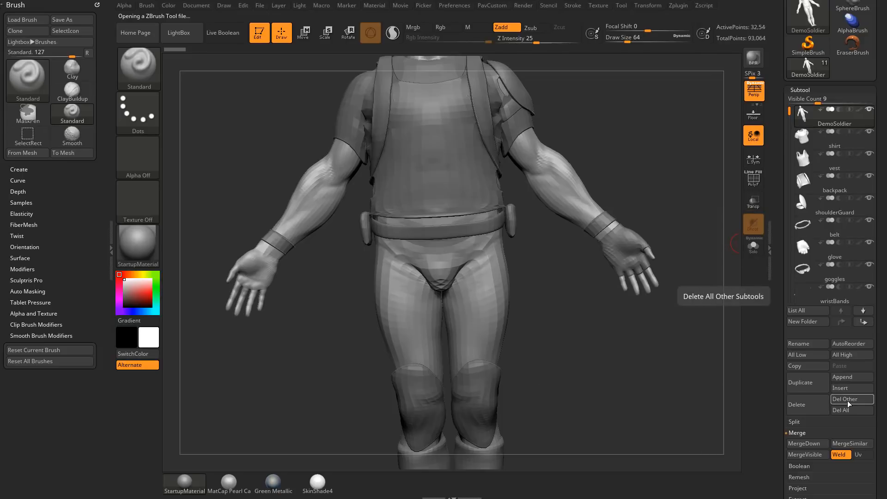
- Delete every DemoSoldier subtool except the bare body with Del Other
{"action": "left_click", "coordinate": [852, 399]}
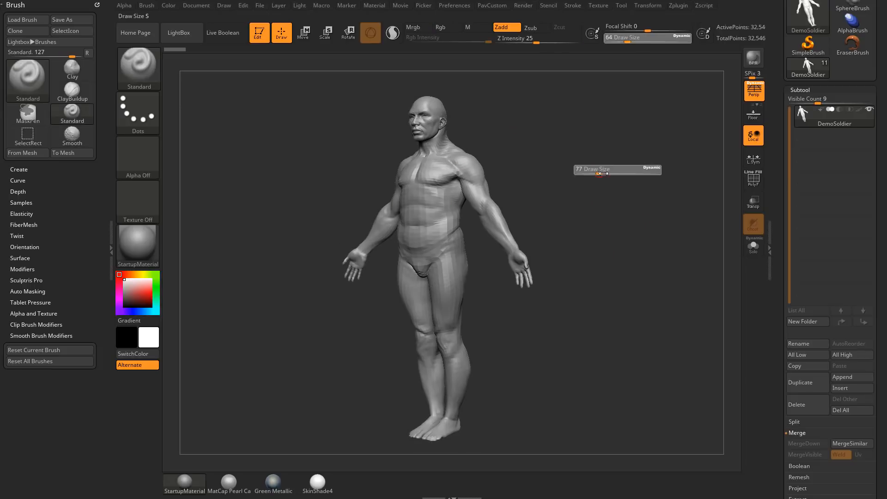
- Append Body_Male.ZTL from the saved tool files as the second subtool, Body_Male1
{"action": "left_click_drag", "start_coordinate": [588, 174], "coordinate": [611, 173]}
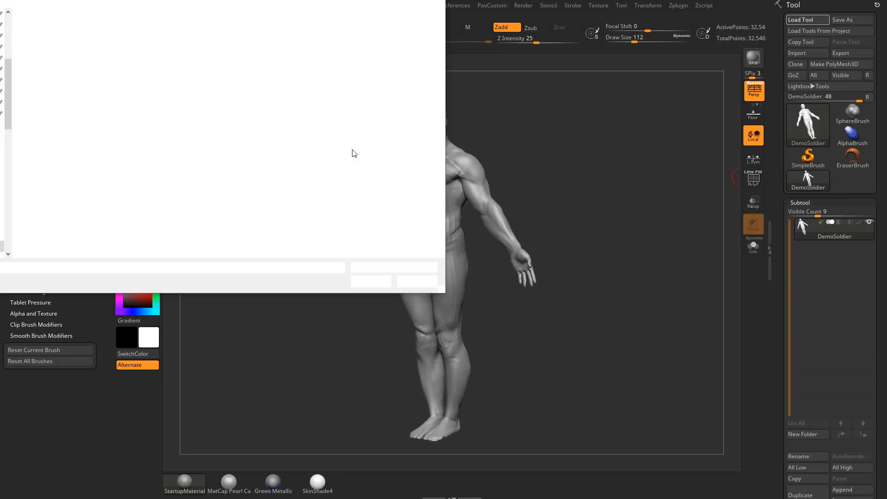
{"action": "left_click", "coordinate": [150, 91]}
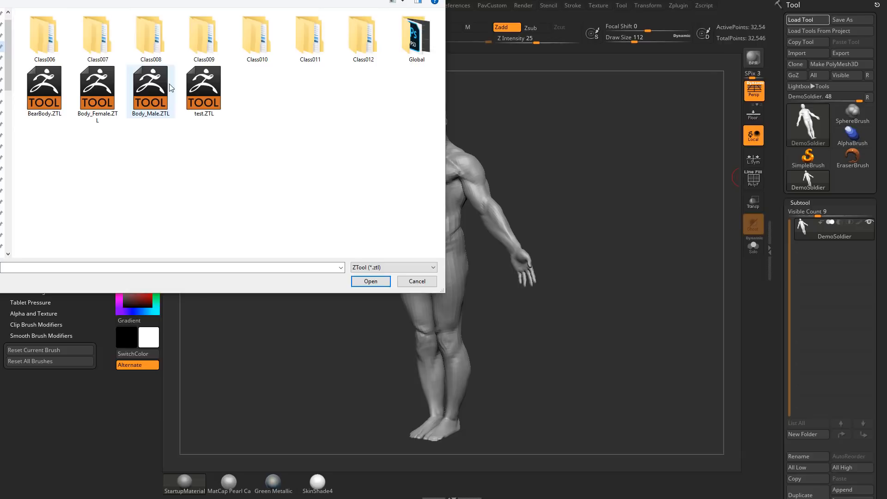
{"action": "double_click", "coordinate": [151, 90]}
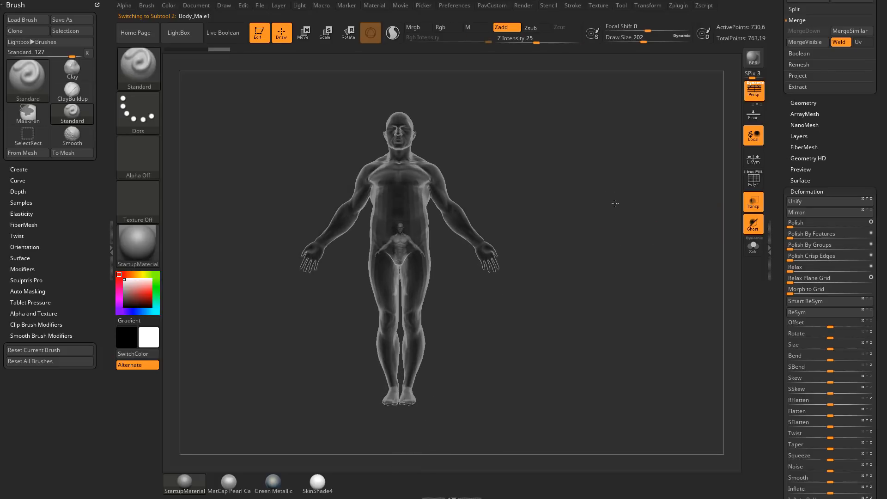
- Transpose-scale Body_Male1 to match the DemoSoldier body and orbit to check the overlap
{"action": "left_click", "coordinate": [303, 32]}
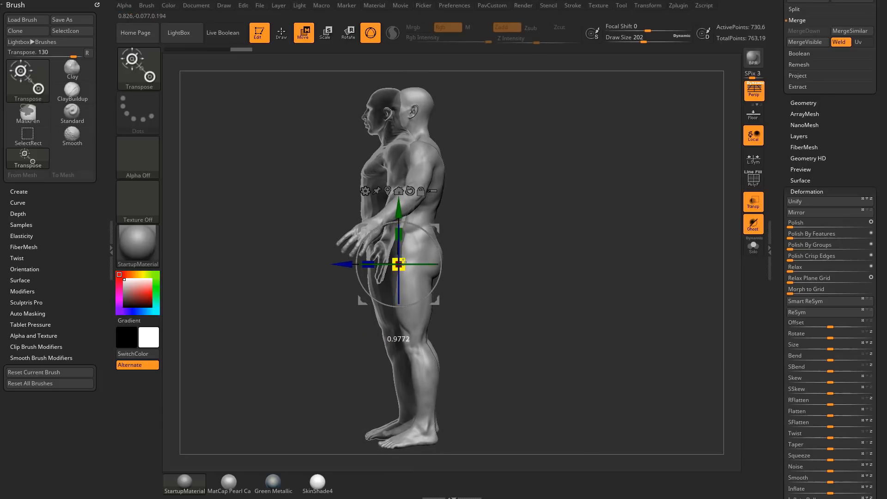
{"action": "left_click_drag", "start_coordinate": [398, 263], "coordinate": [376, 263]}
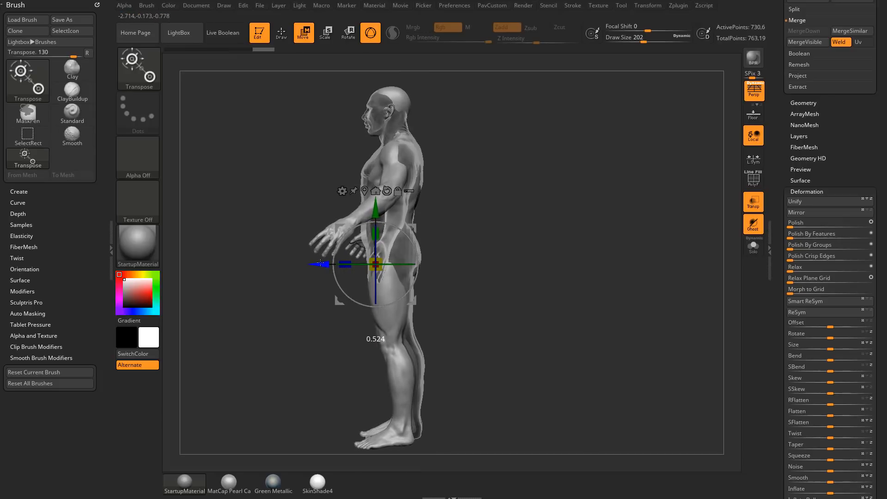
{"action": "left_click", "coordinate": [281, 32]}
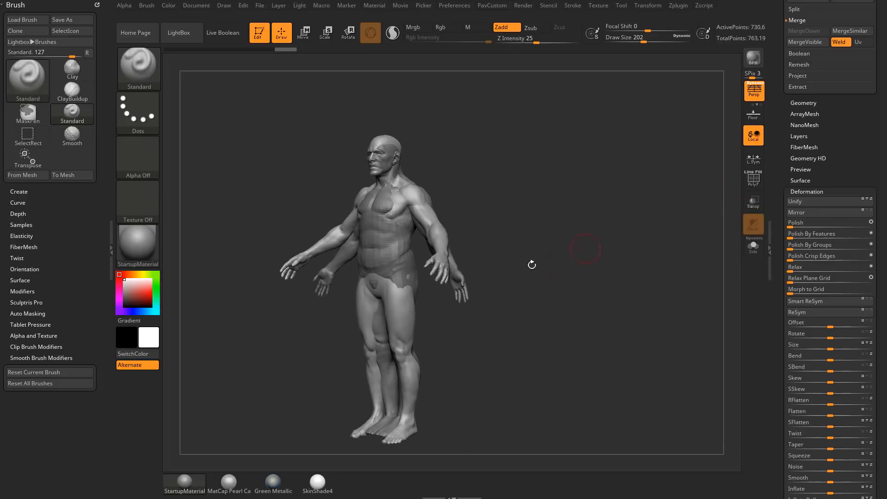
{"action": "left_click_drag", "start_coordinate": [585, 247], "coordinate": [444, 195]}
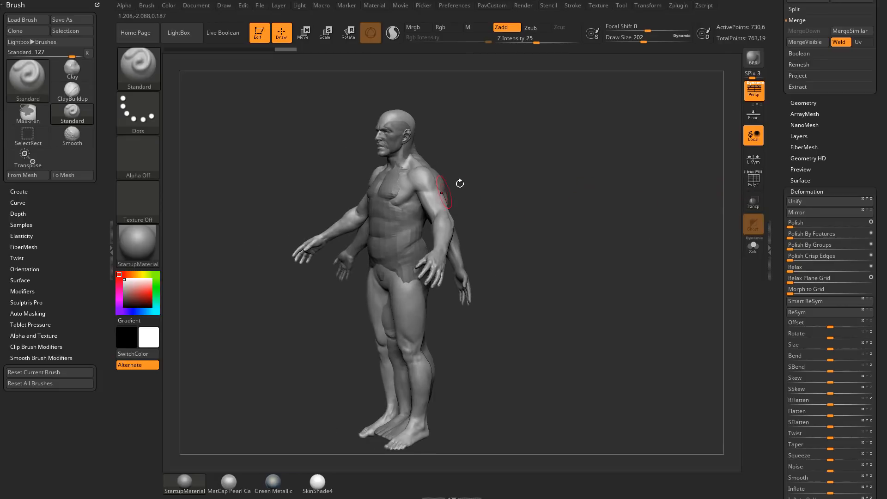
{"action": "left_click", "coordinate": [304, 33]}
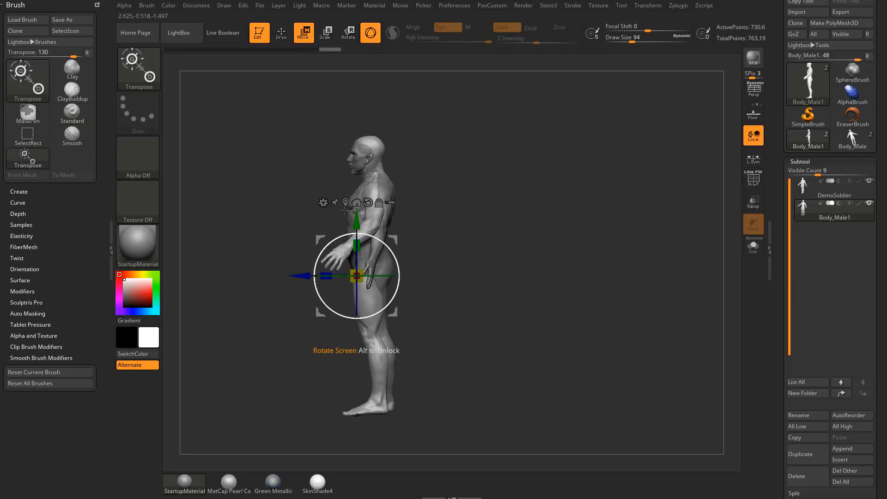
- Leave Transpose, make DemoSoldier the active subtool, and bring up the Transform palette
{"action": "left_click", "coordinate": [280, 33]}
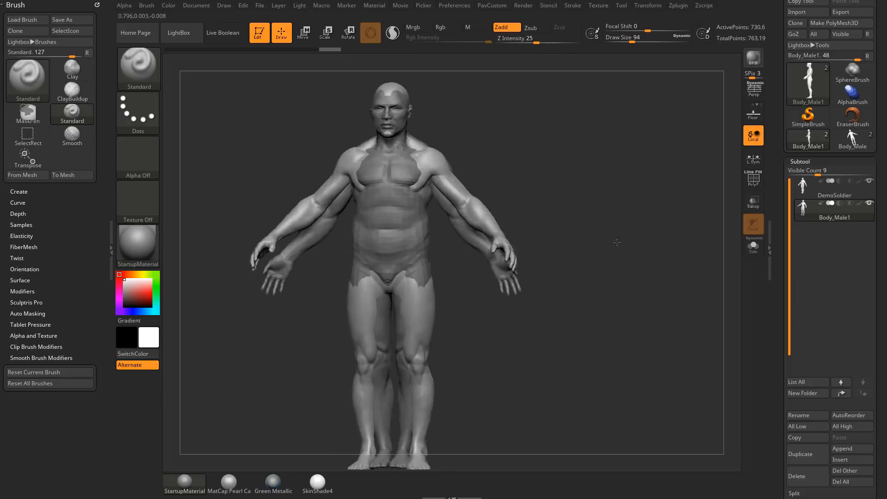
{"action": "left_click", "coordinate": [834, 187]}
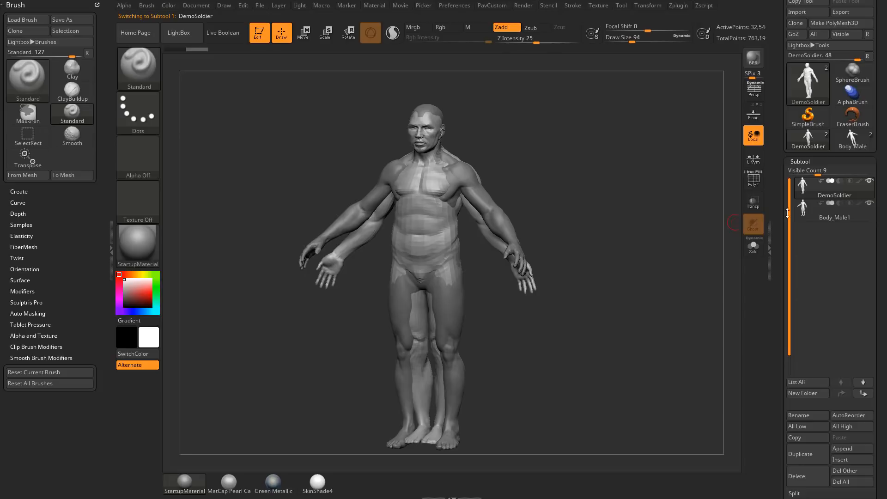
{"action": "left_click", "coordinate": [833, 216]}
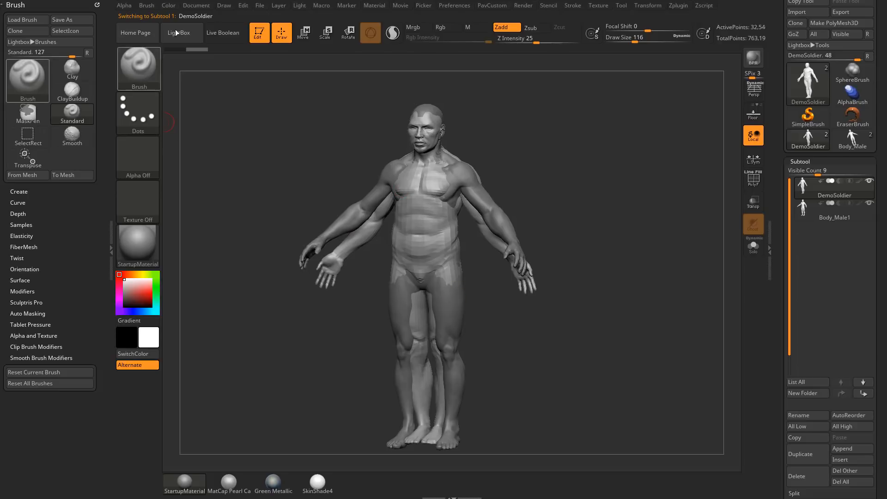
{"action": "left_click", "coordinate": [648, 5]}
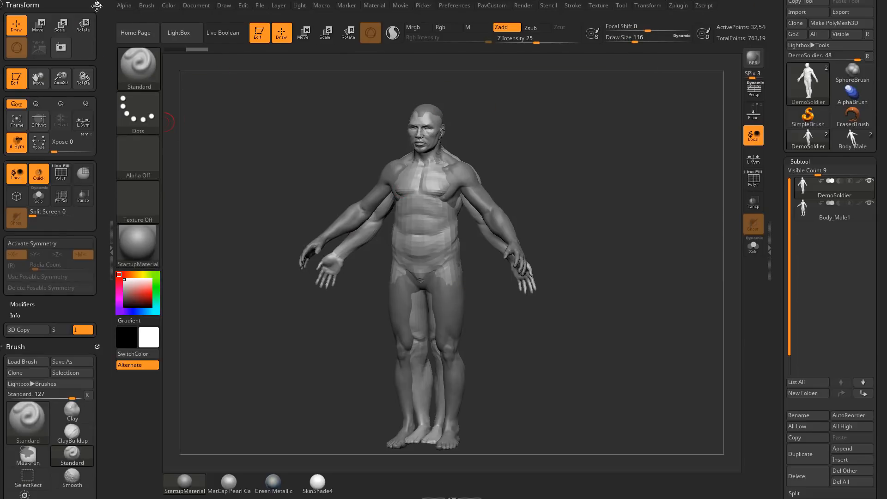
- Enable Split Screen and switch active subtools so DemoSoldier and Body_Male1 sit in separate panes
{"action": "left_click", "coordinate": [648, 5]}
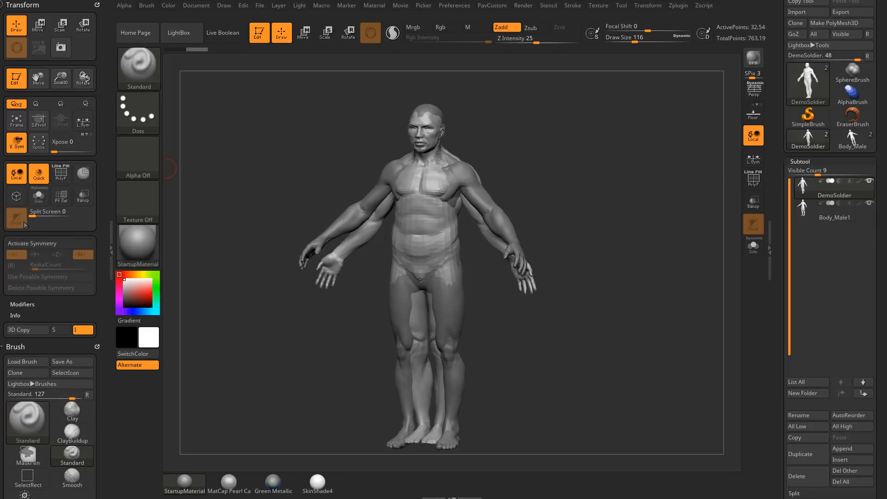
{"action": "left_click", "coordinate": [48, 212]}
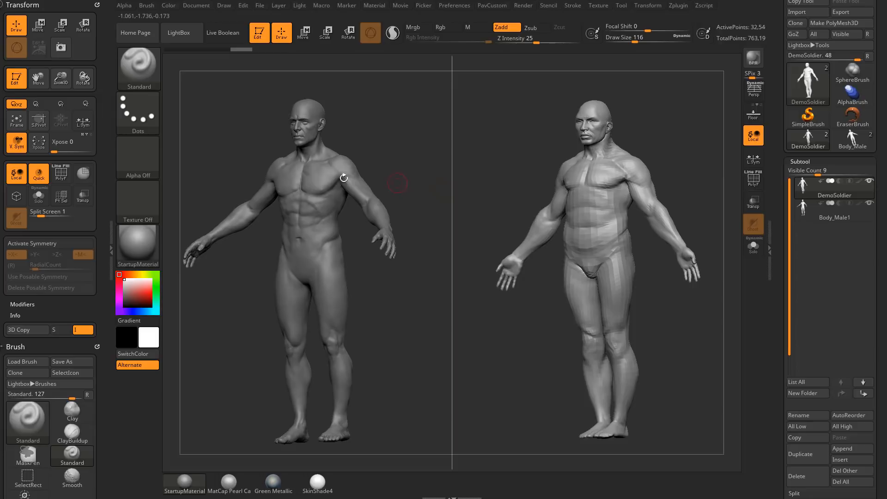
{"action": "mouse_move", "coordinate": [327, 170]}
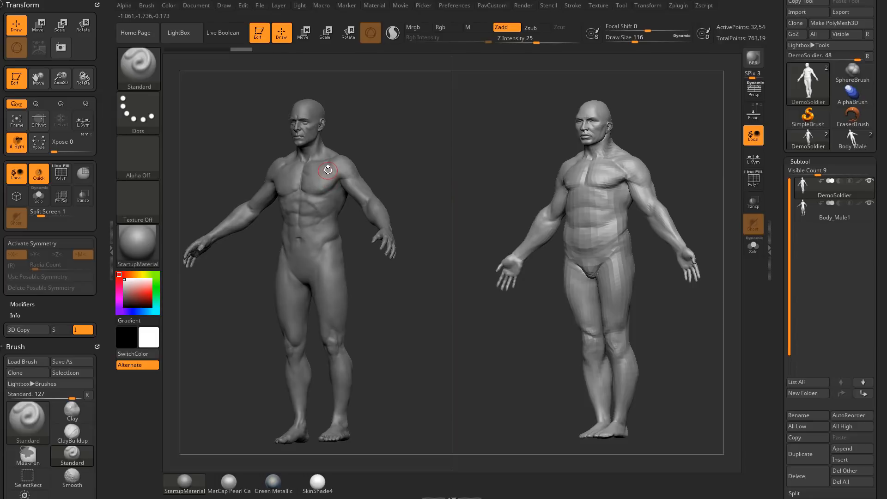
{"action": "left_click", "coordinate": [833, 209]}
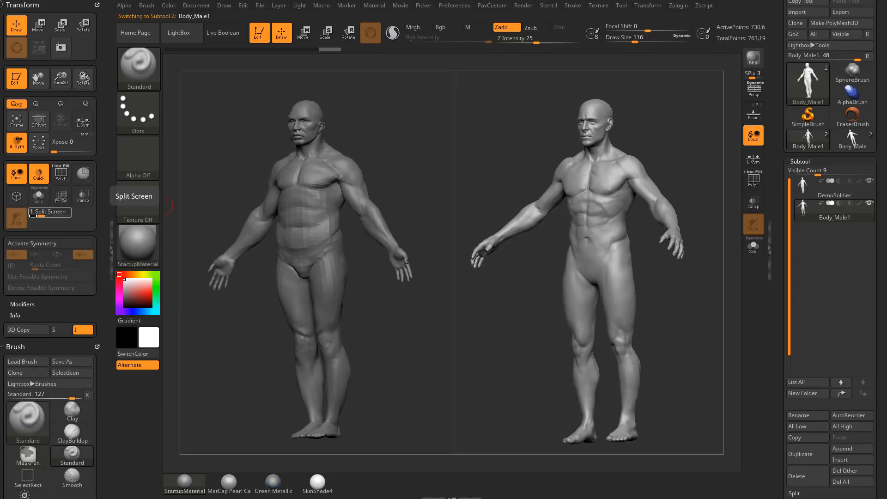
{"action": "left_click", "coordinate": [833, 184]}
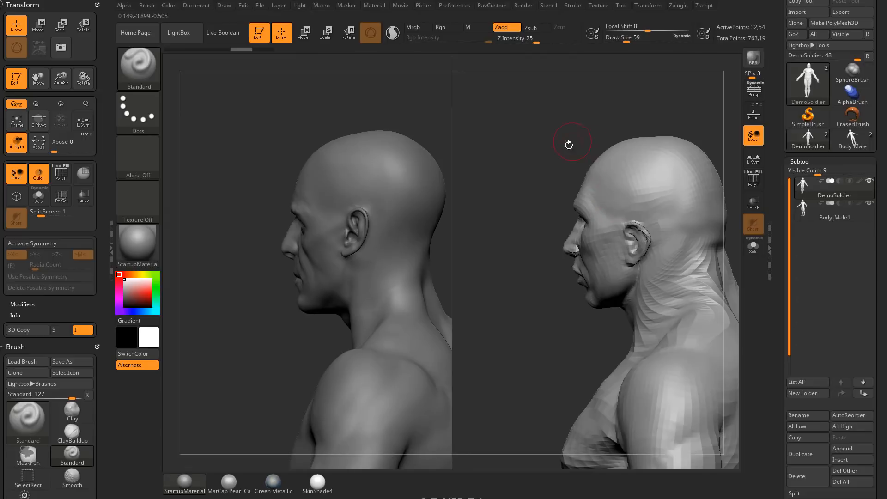
{"action": "left_click_drag", "start_coordinate": [568, 144], "coordinate": [679, 168]}
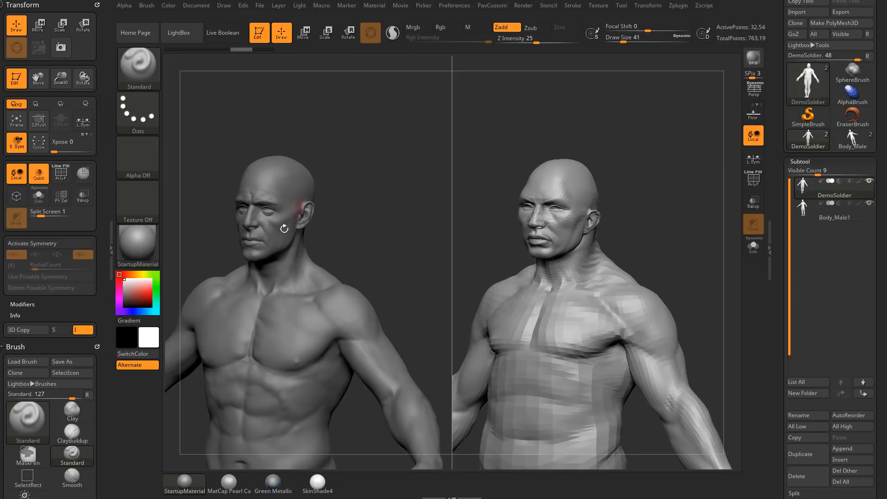
{"action": "mouse_move", "coordinate": [317, 170]}
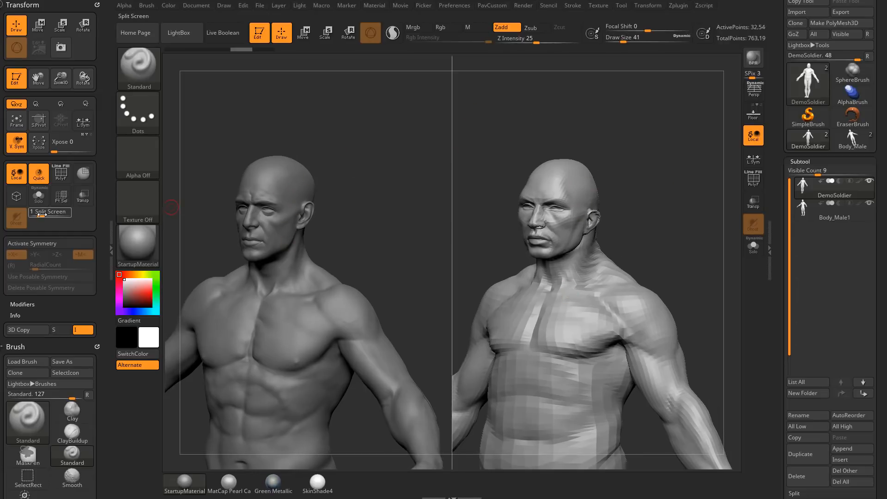
- Cycle Split Screen to a top-bottom layout, DemoSoldier above the male reference
{"action": "left_click", "coordinate": [50, 211]}
{"action": "type", "text": "3"}
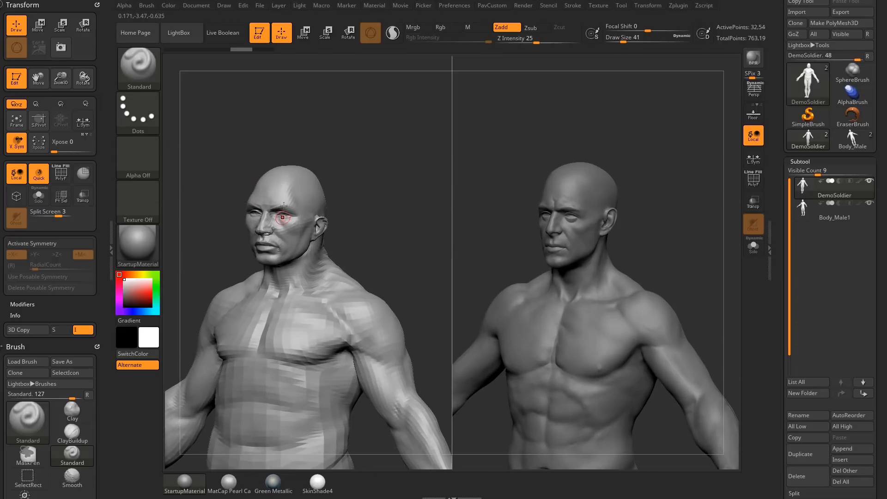
{"action": "left_click_drag", "start_coordinate": [294, 218], "coordinate": [308, 257]}
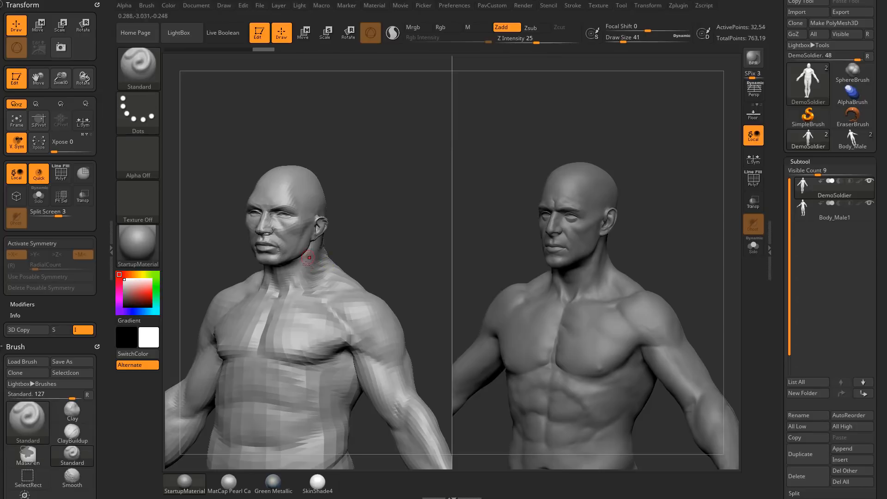
{"action": "left_click", "coordinate": [16, 254]}
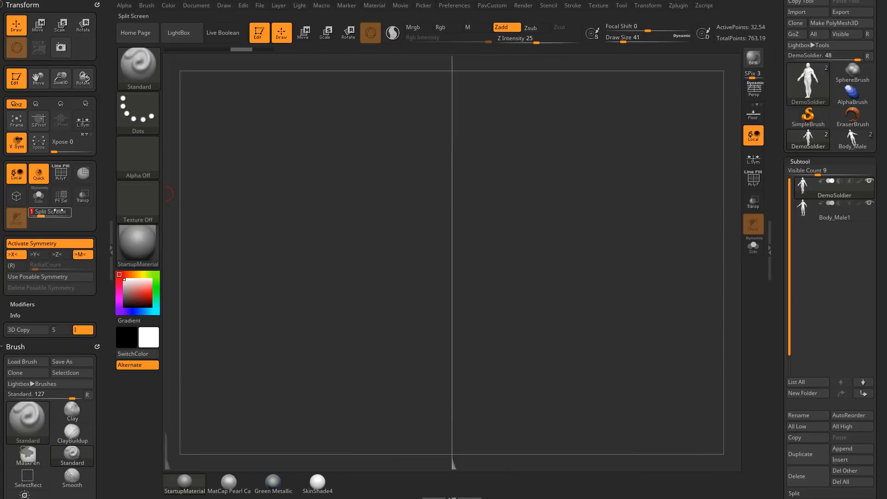
{"action": "left_click", "coordinate": [49, 211]}
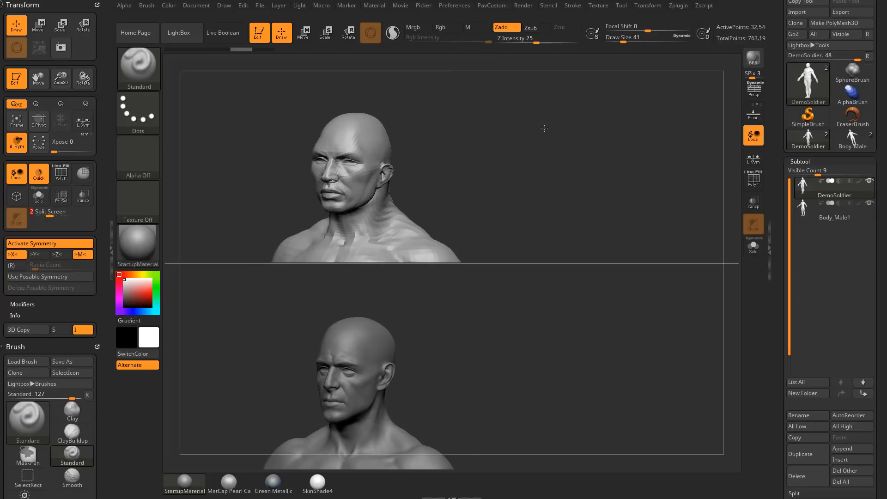